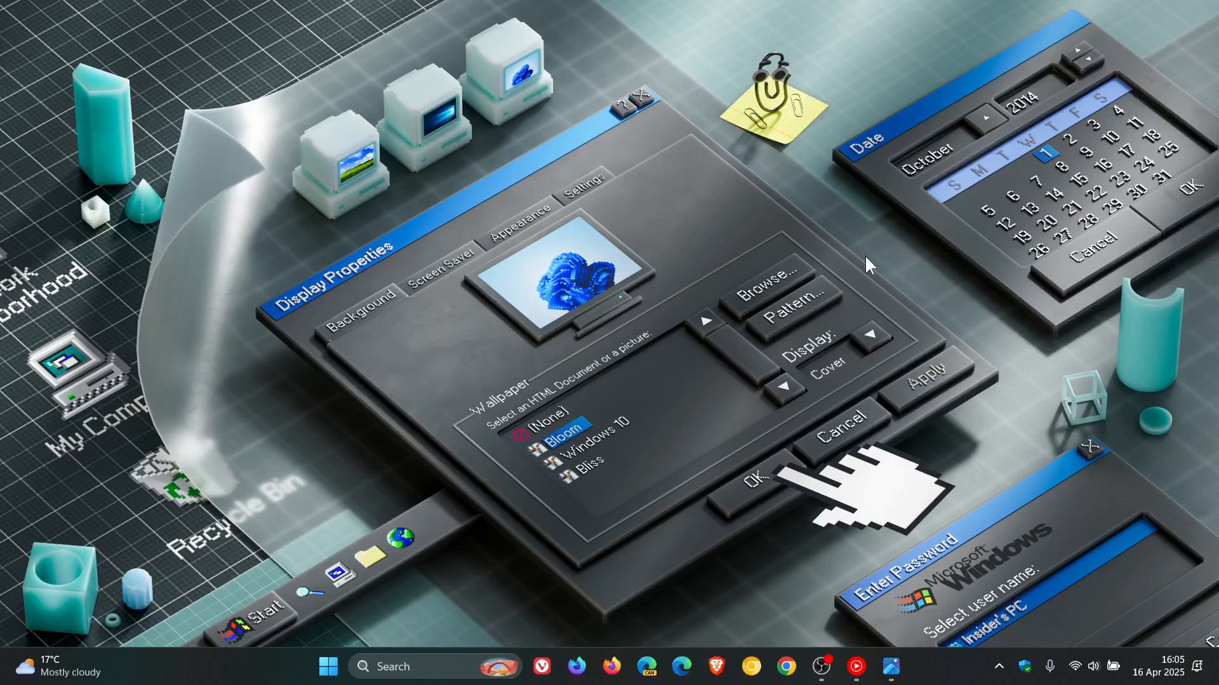
mouse_move(897, 383)
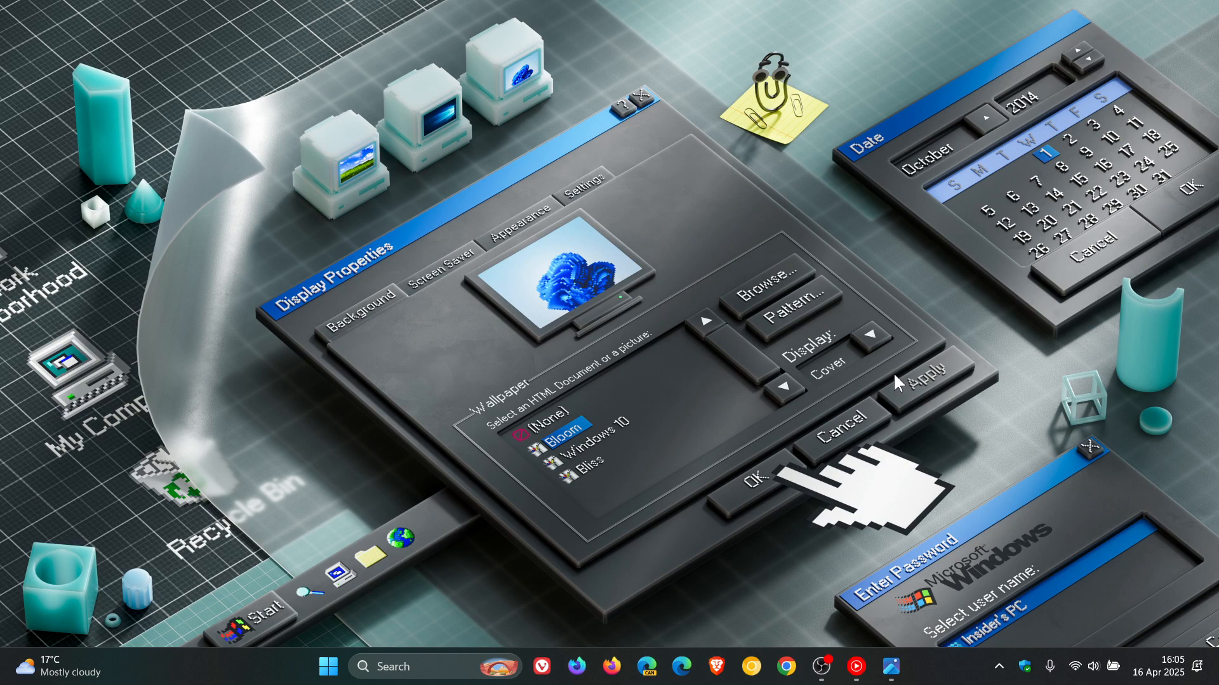
mouse_move(894, 594)
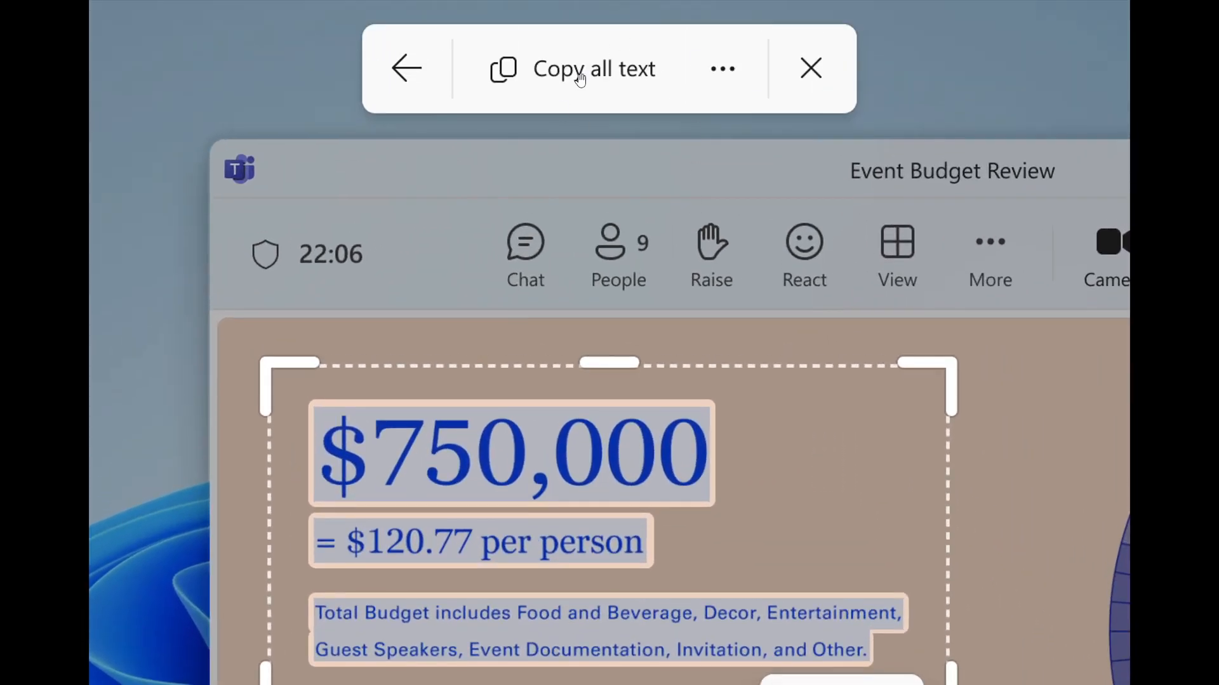
mouse_move(784, 146)
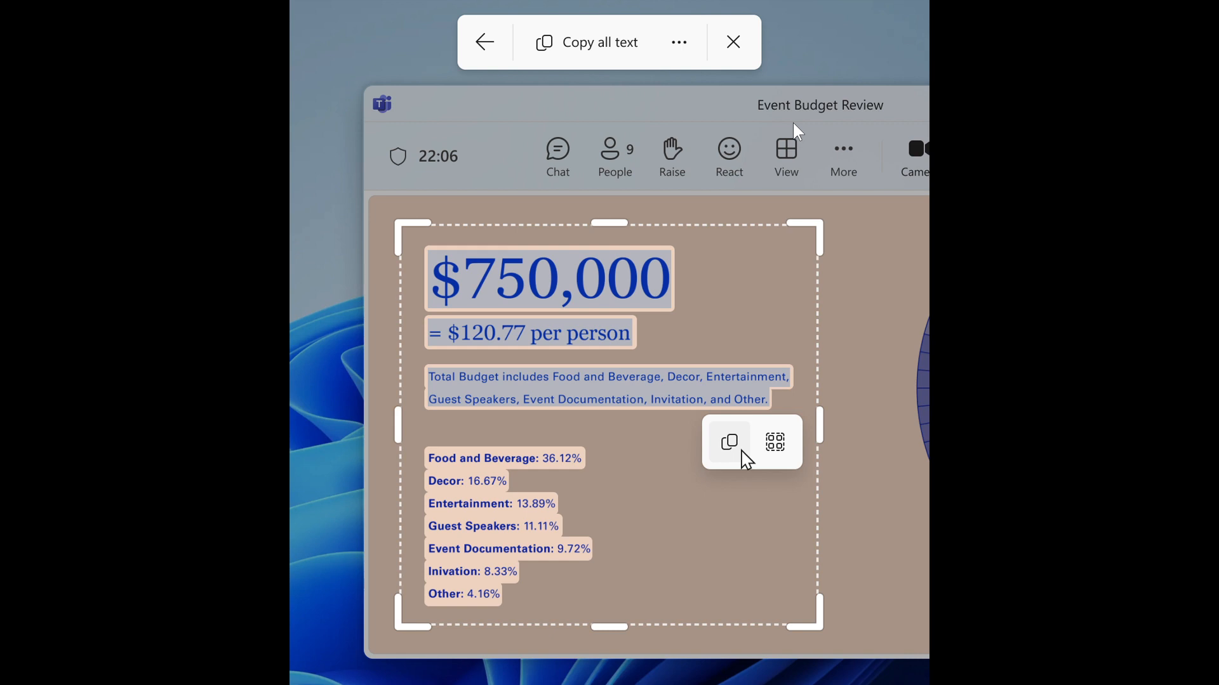
mouse_move(995, 300)
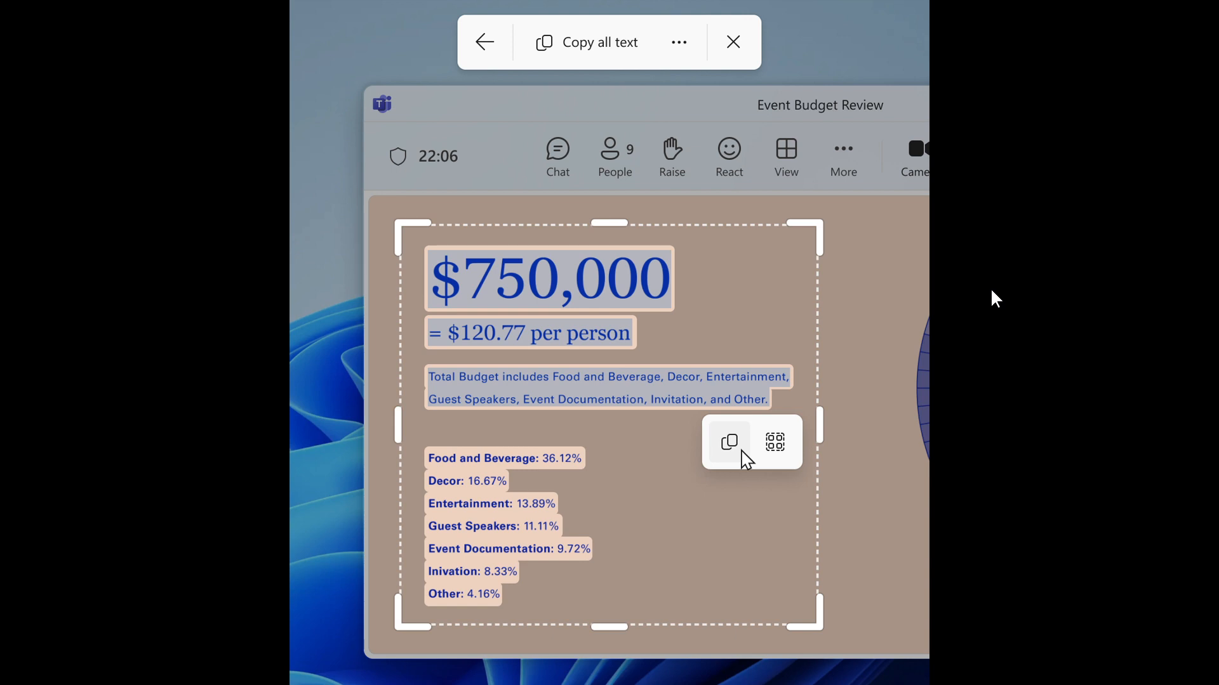
mouse_move(806, 315)
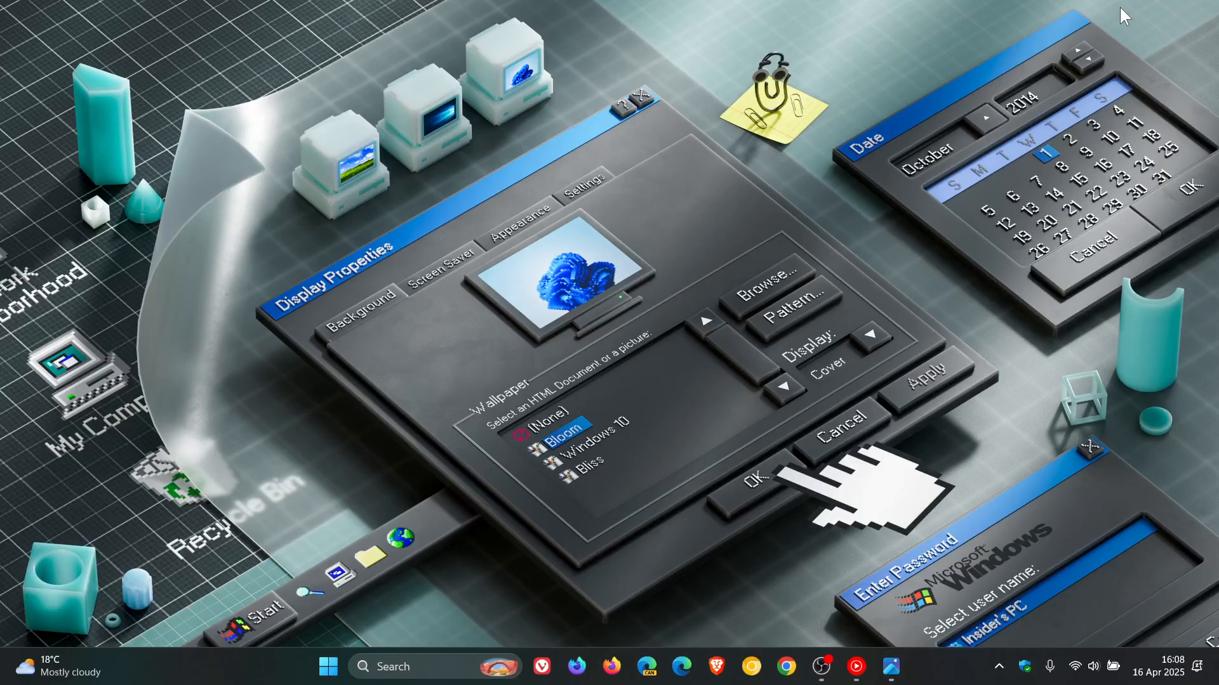
mouse_move(773, 292)
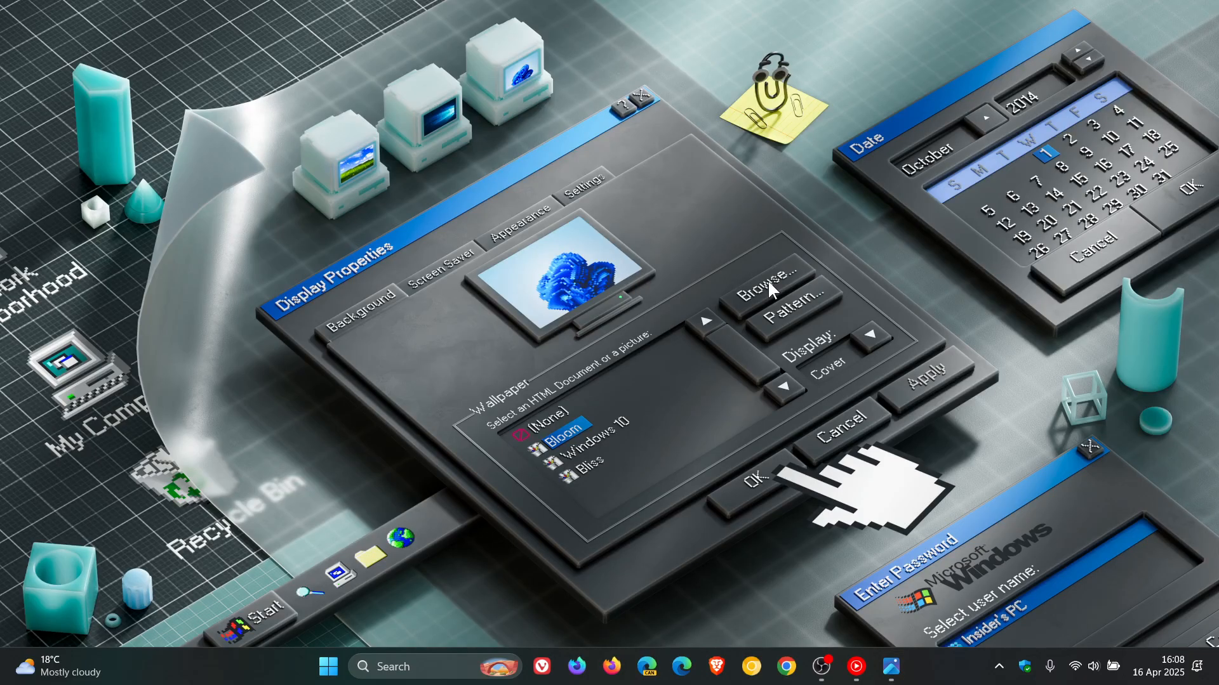